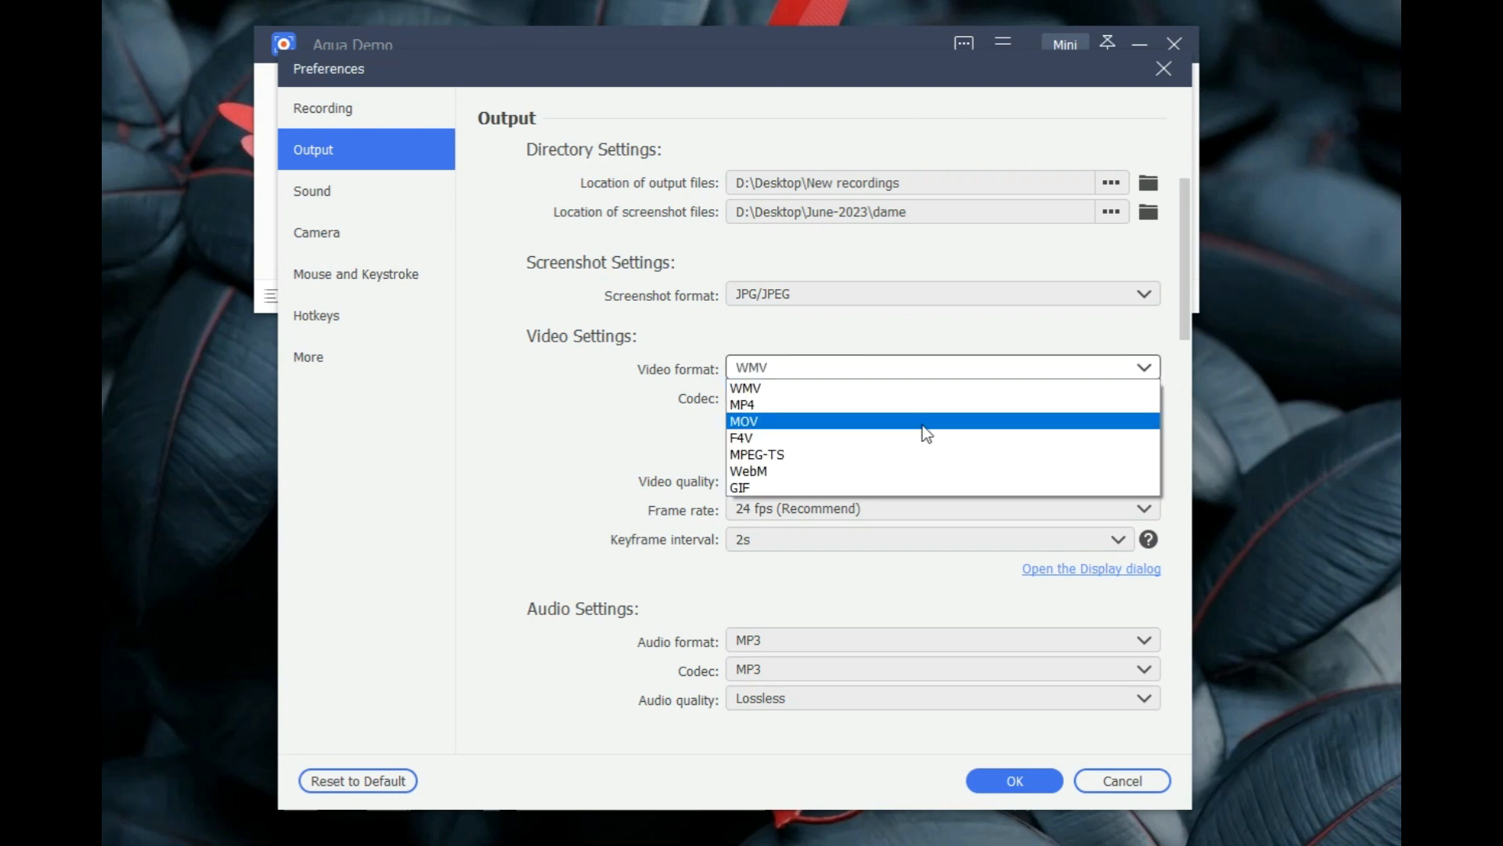
# Step: Set recording output to MP4 video at 60 fps and confirm the preferences
pyautogui.click(743, 404)
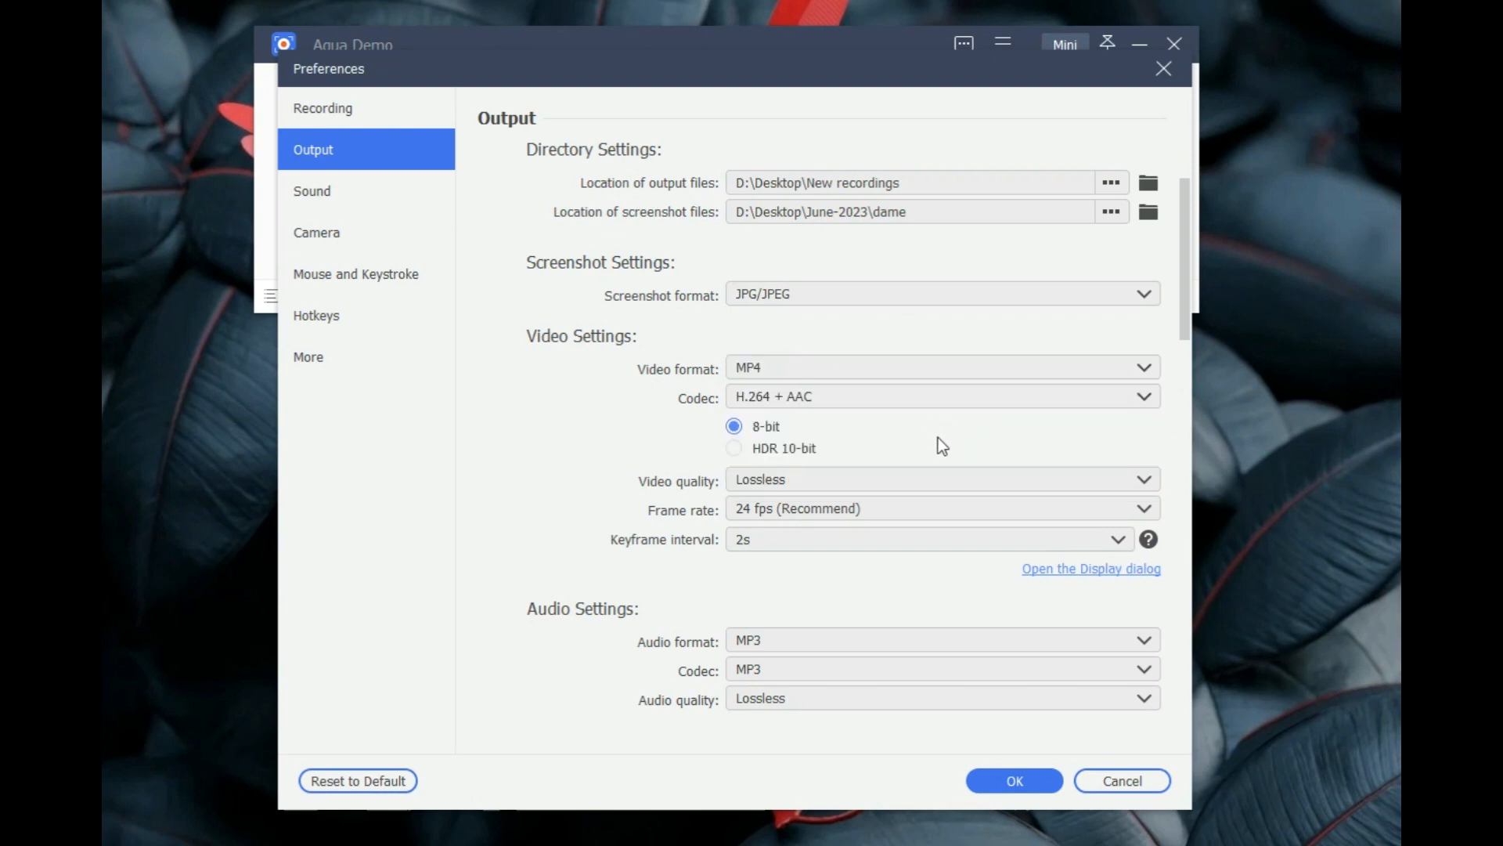
pyautogui.click(941, 508)
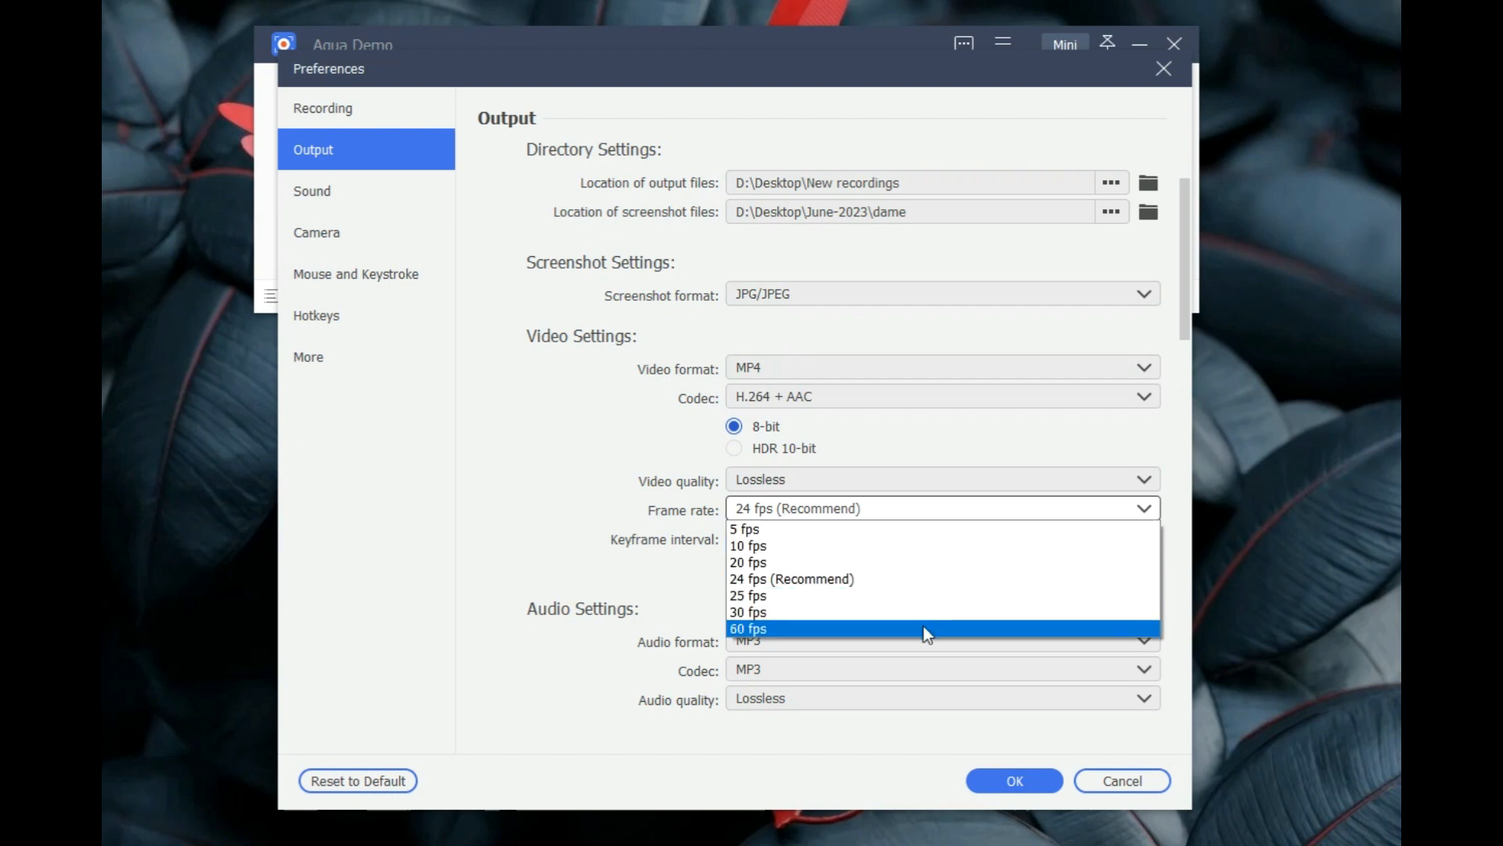
pyautogui.click(748, 628)
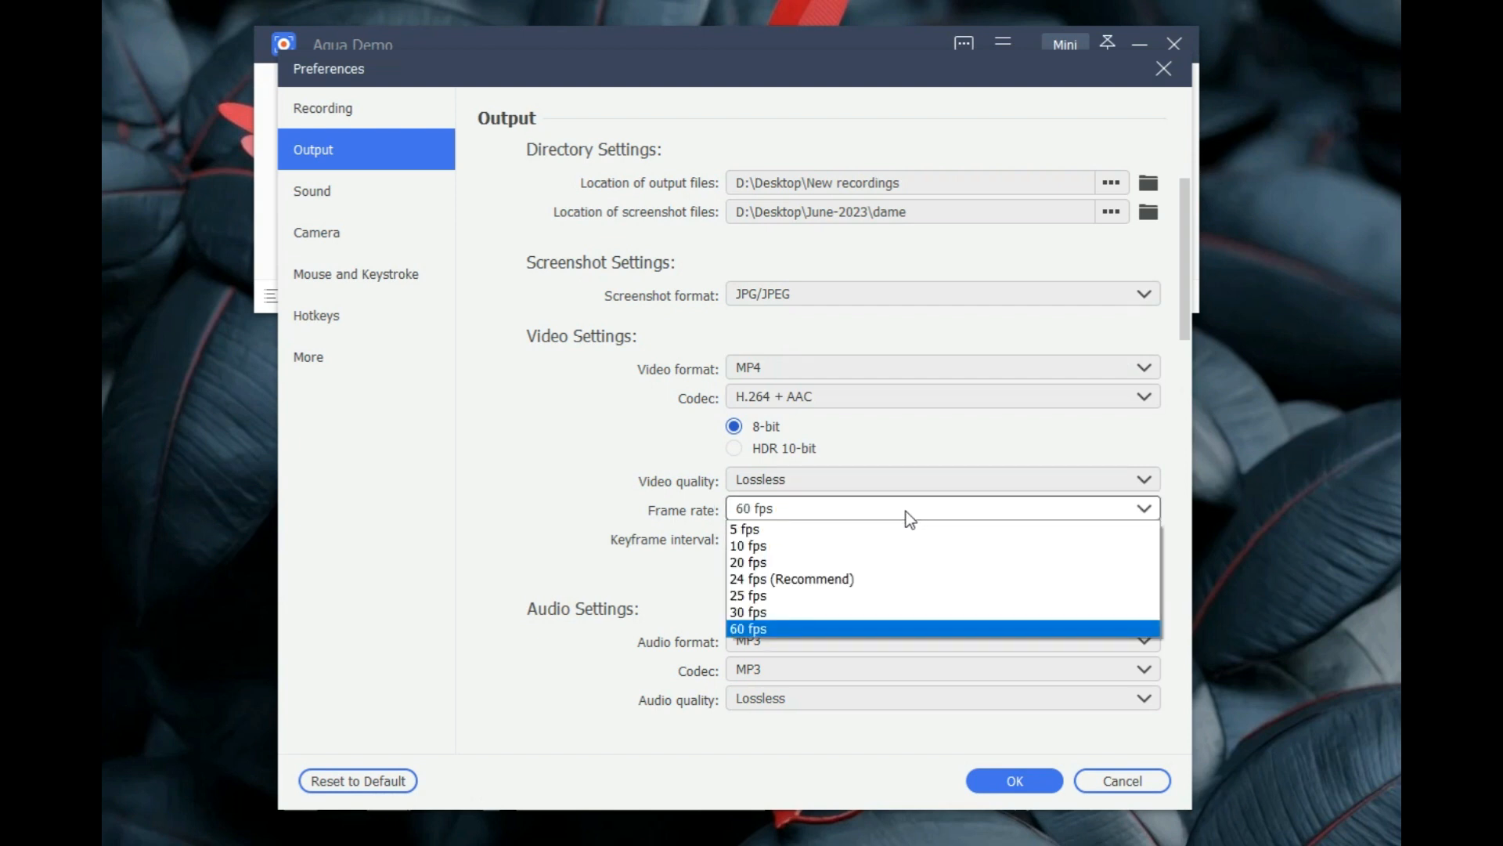
pyautogui.click(790, 578)
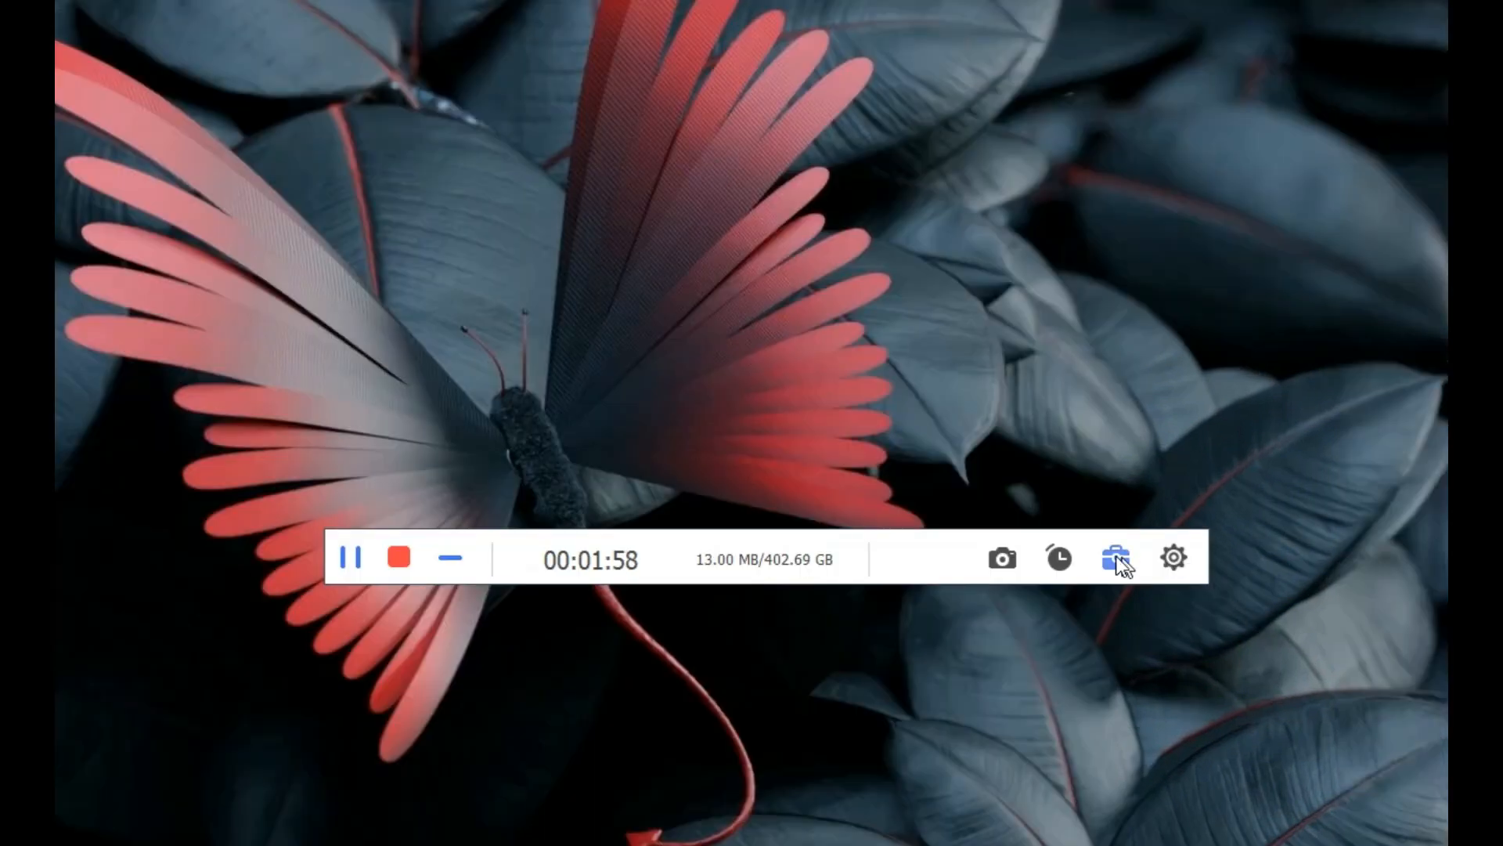
# Step: Draw an arrow at the butterfly's right wing on the live recording and type 'hi guys'
pyautogui.click(1115, 558)
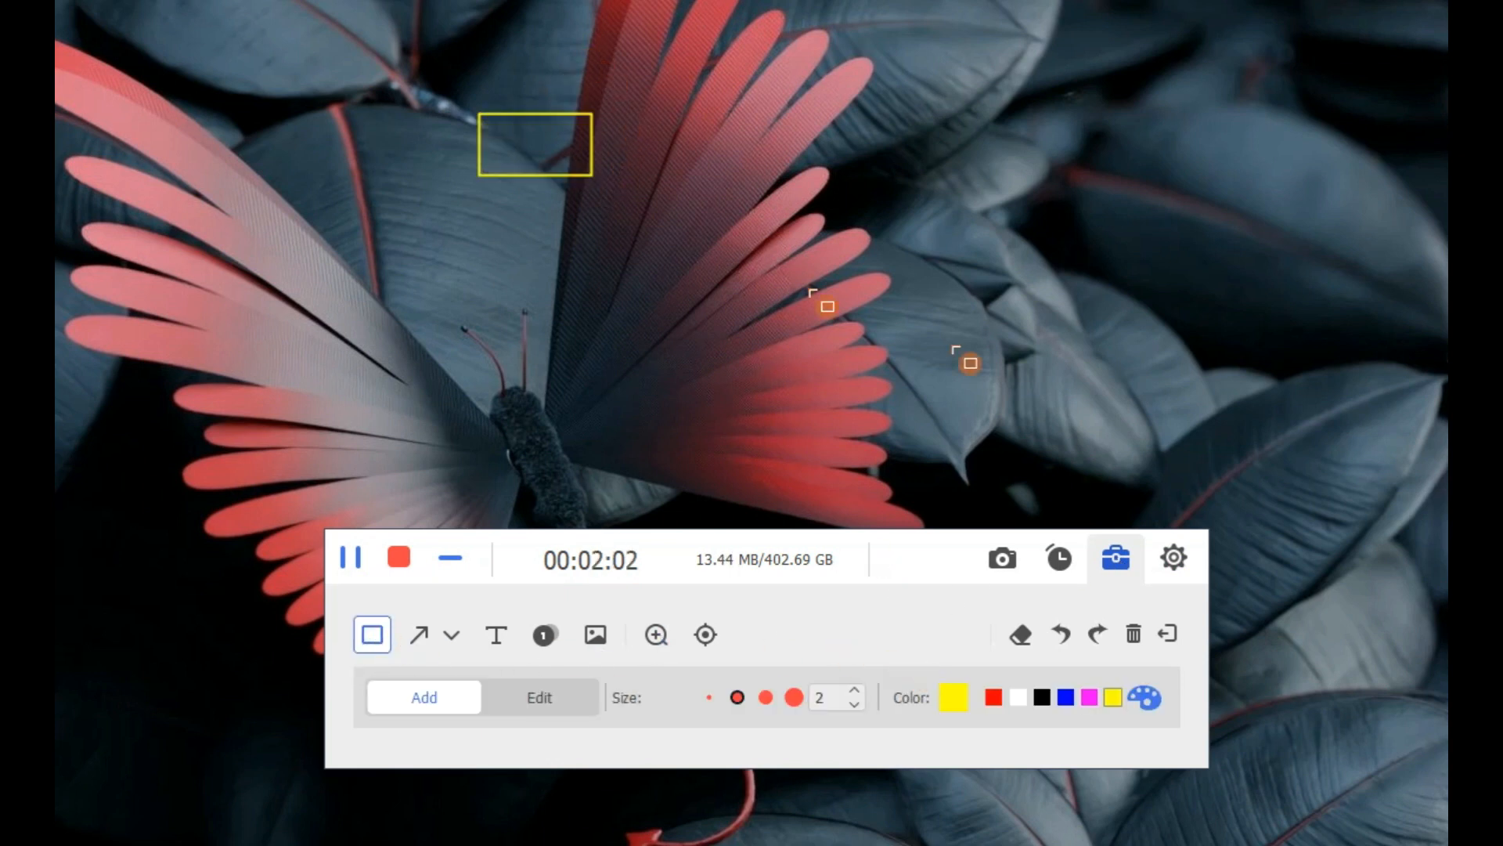
pyautogui.click(421, 635)
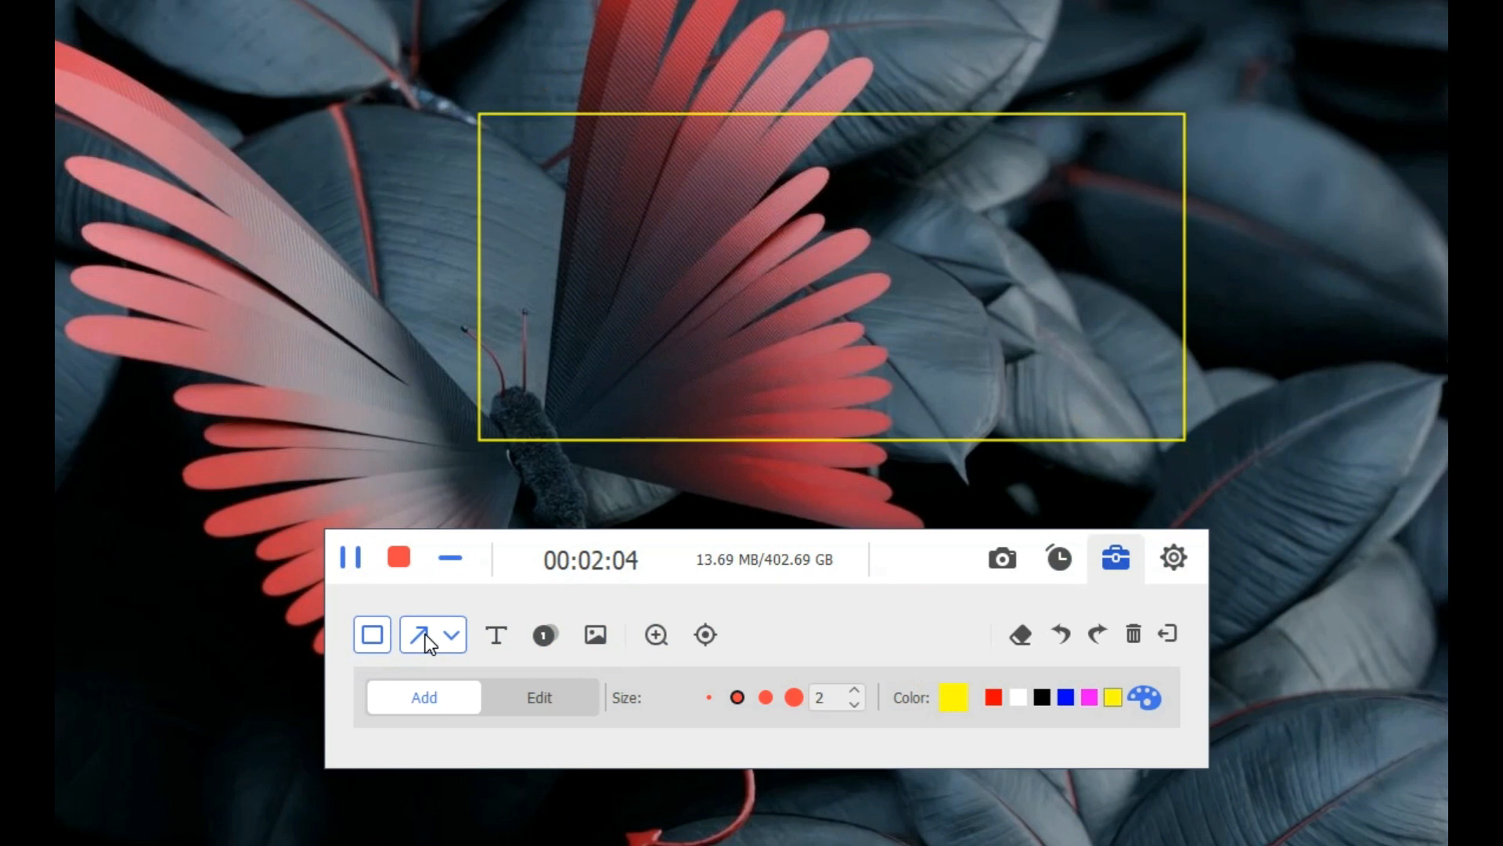
pyautogui.moveTo(324, 414); pyautogui.dragTo(803, 310)
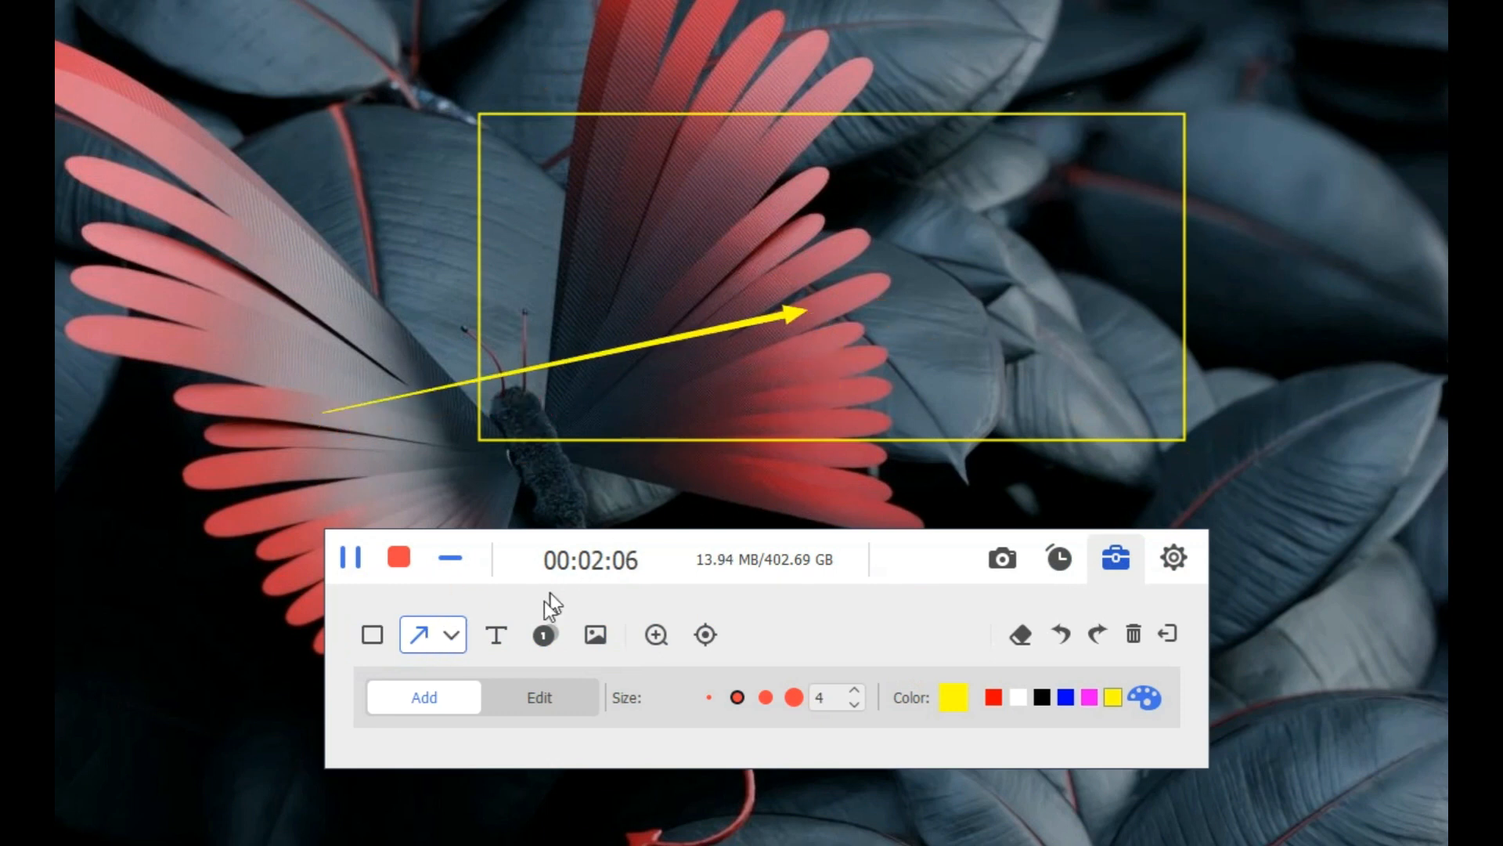
pyautogui.write('hi guys')
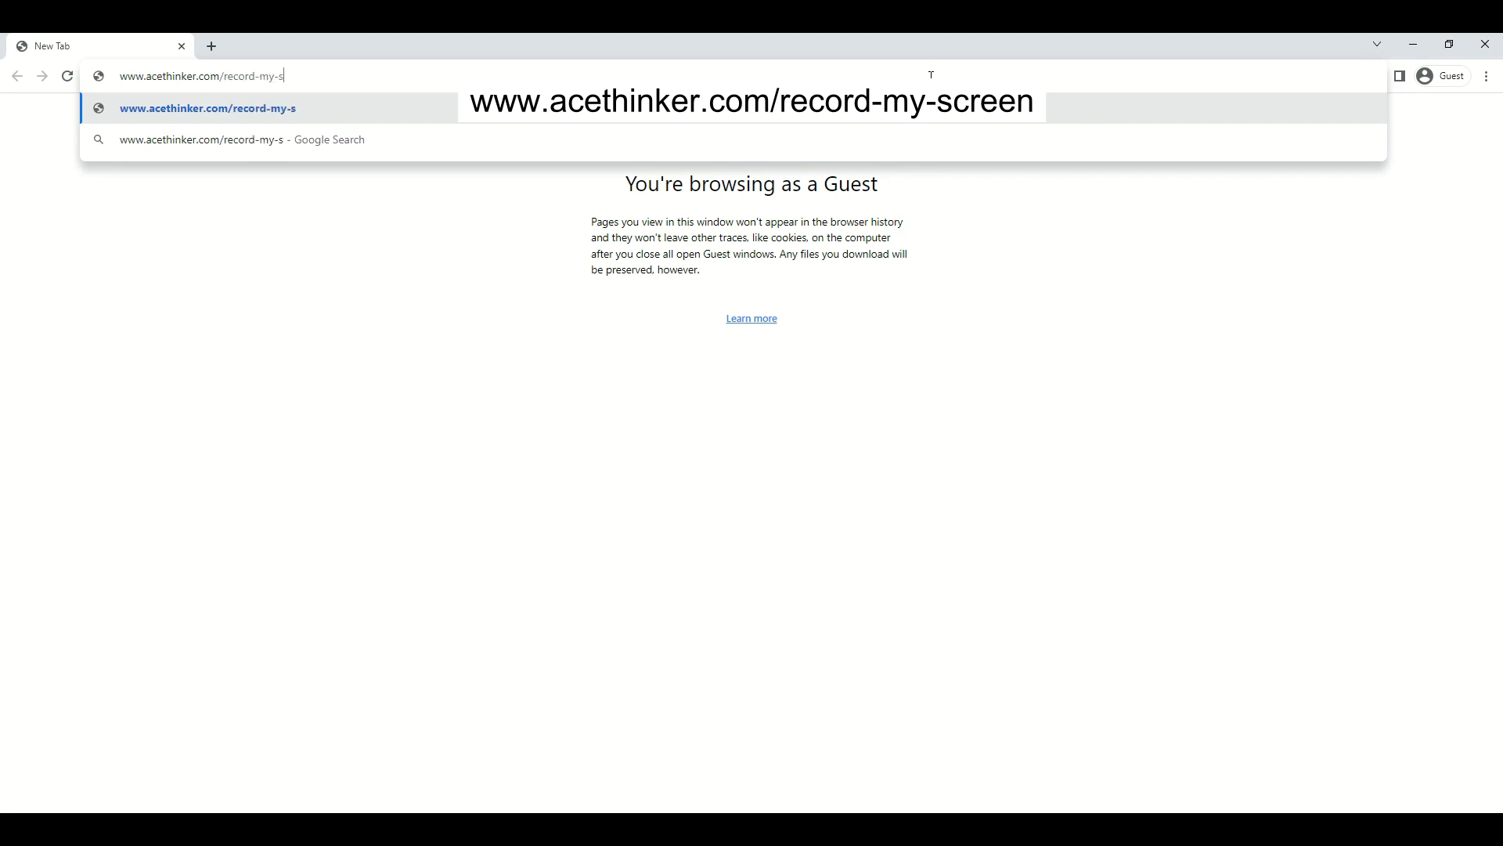
pyautogui.write('creen')
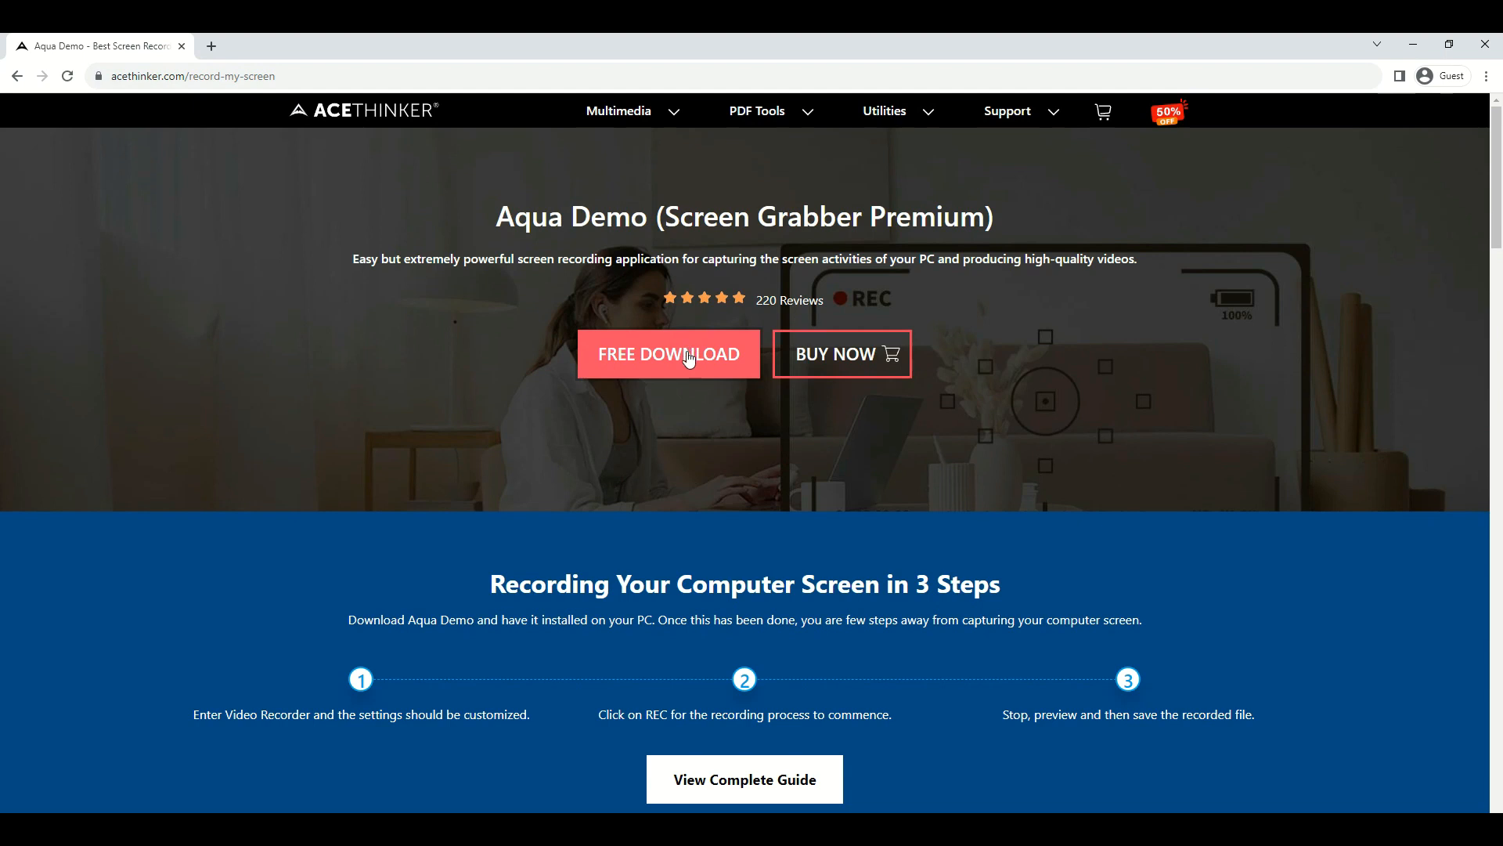
pyautogui.click(667, 354)
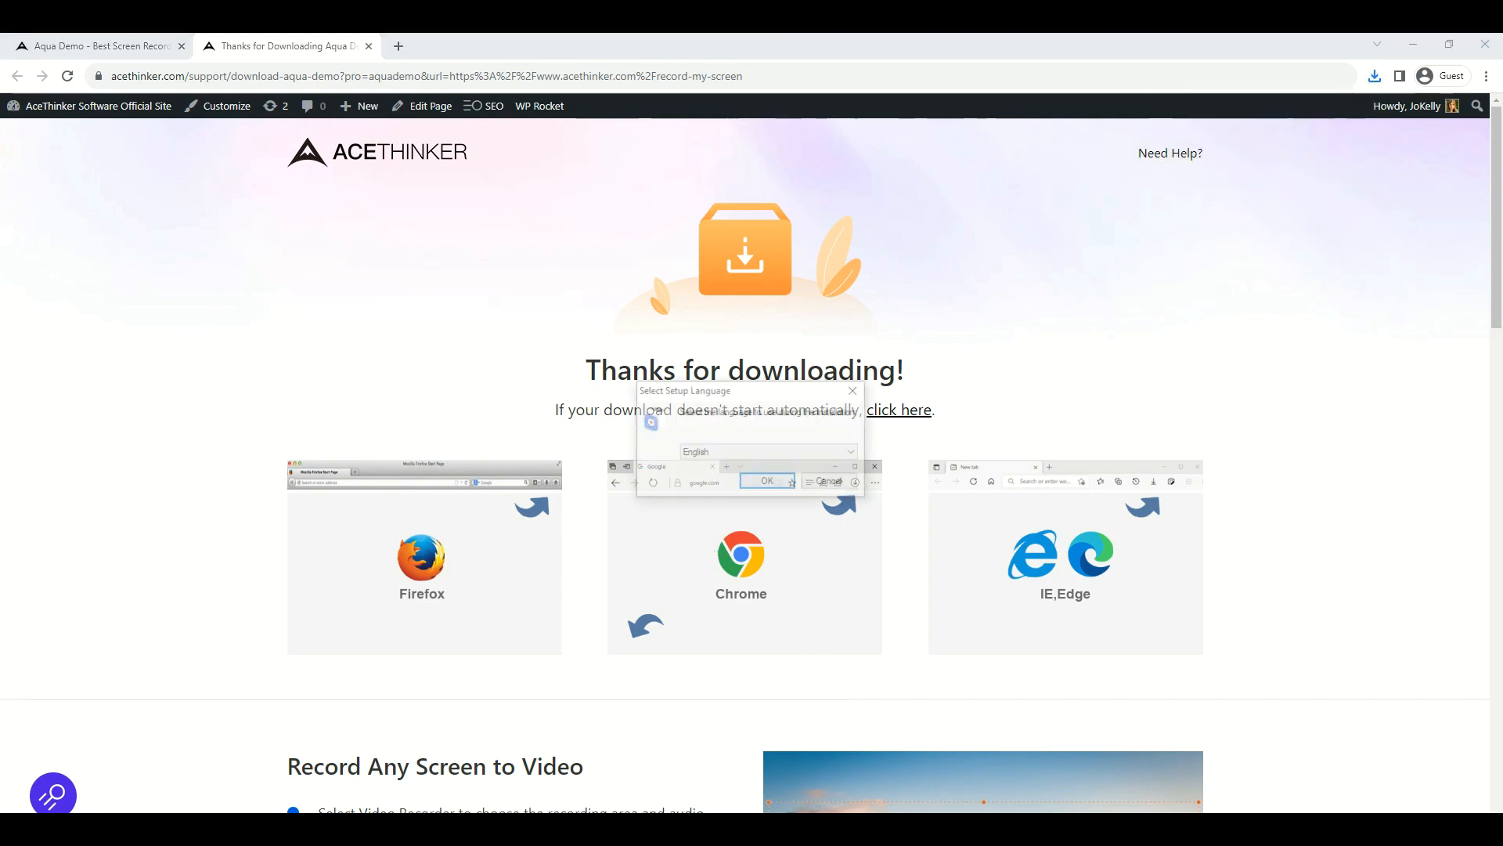
# Step: Confirm English as the installer's setup language
pyautogui.click(765, 481)
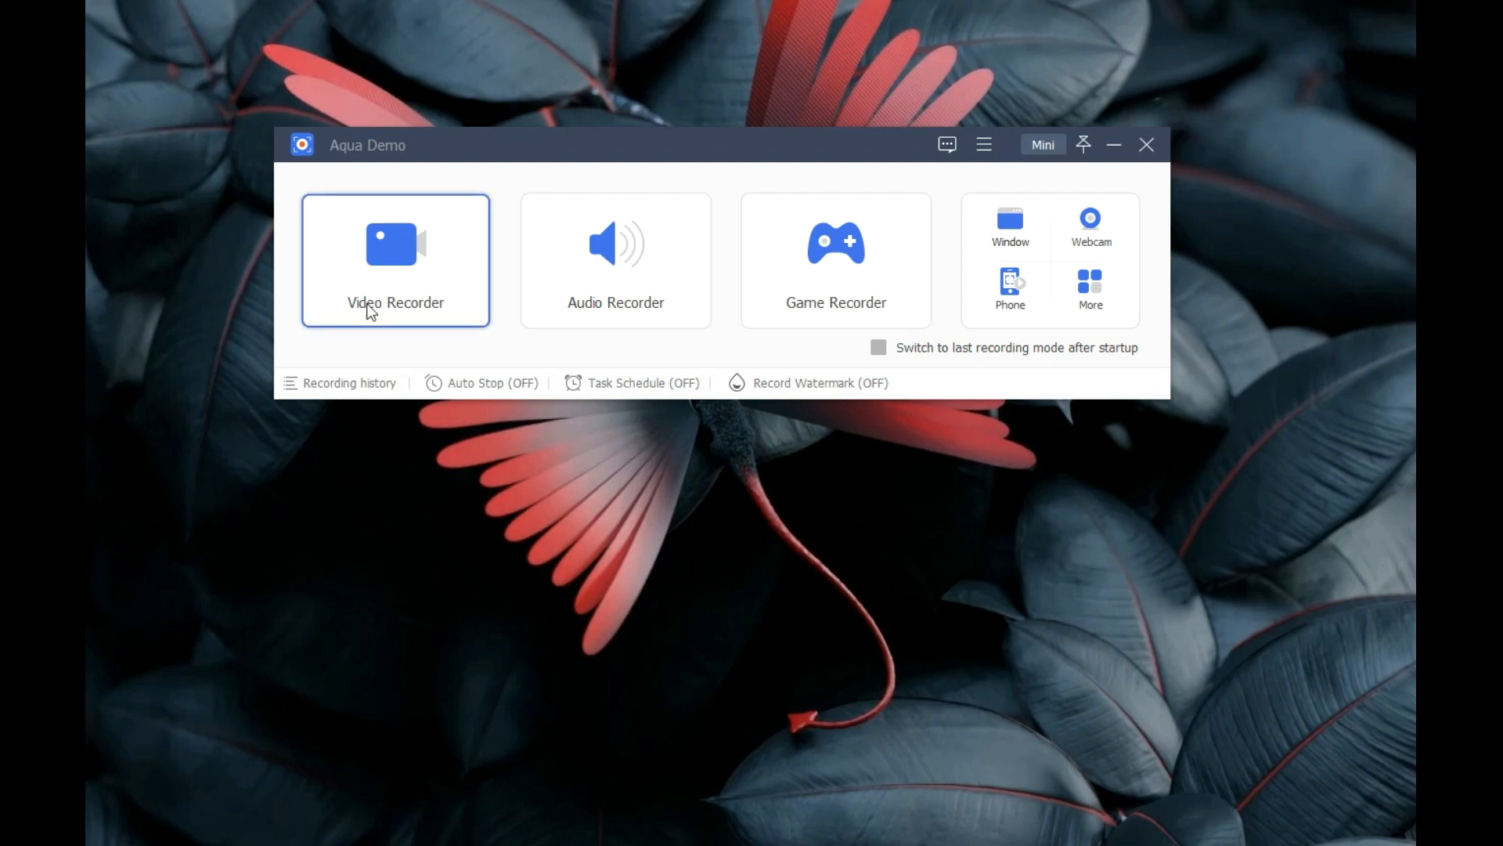
# Step: Open Video Recorder with System Sound on and Webcam and Microphone off
pyautogui.click(394, 260)
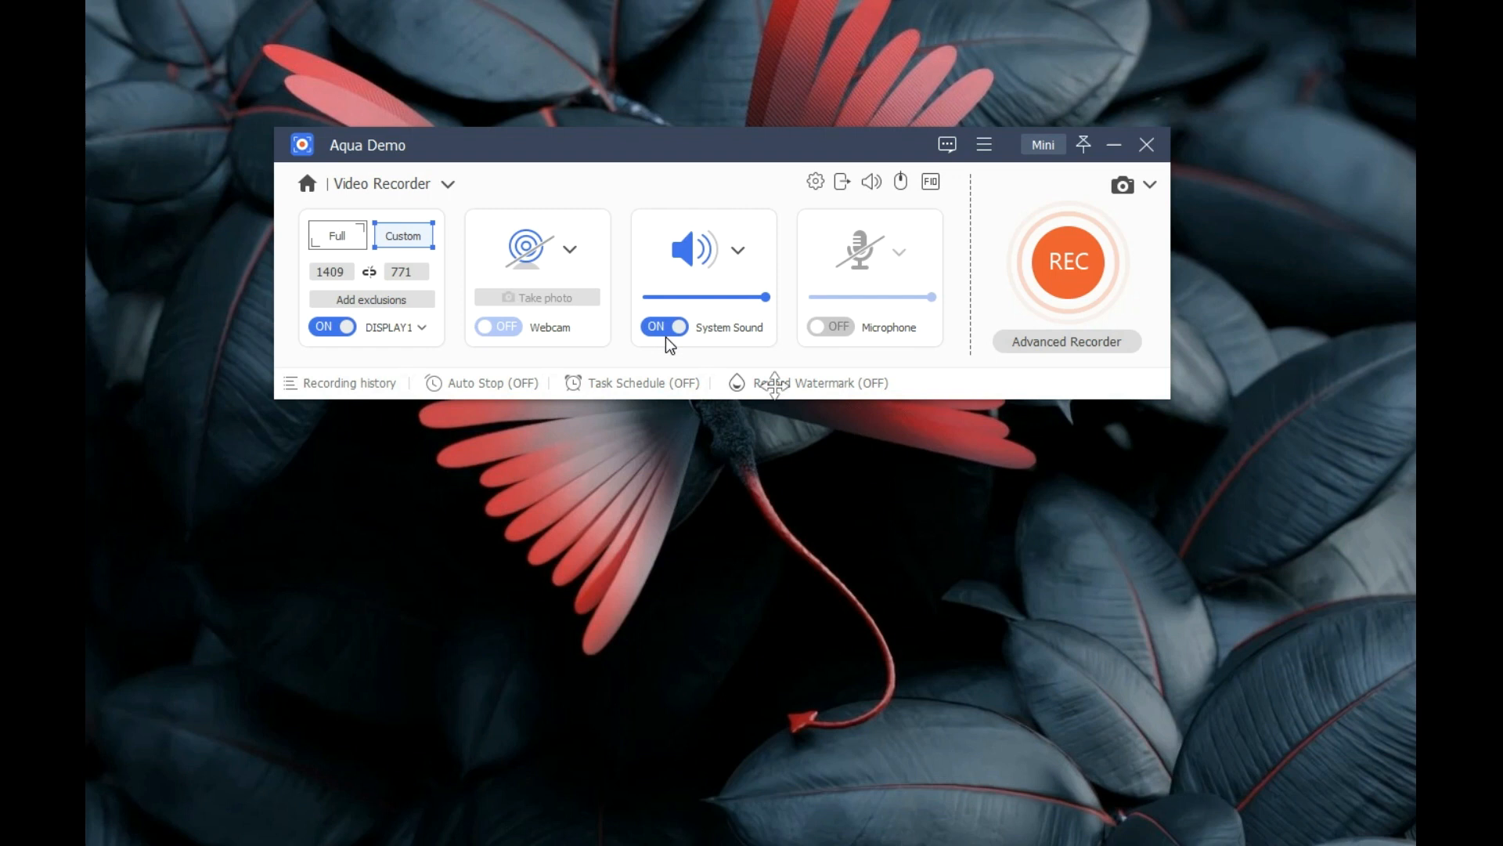
# Step: Switch the capture area to Custom and choose Select region/window
pyautogui.click(337, 235)
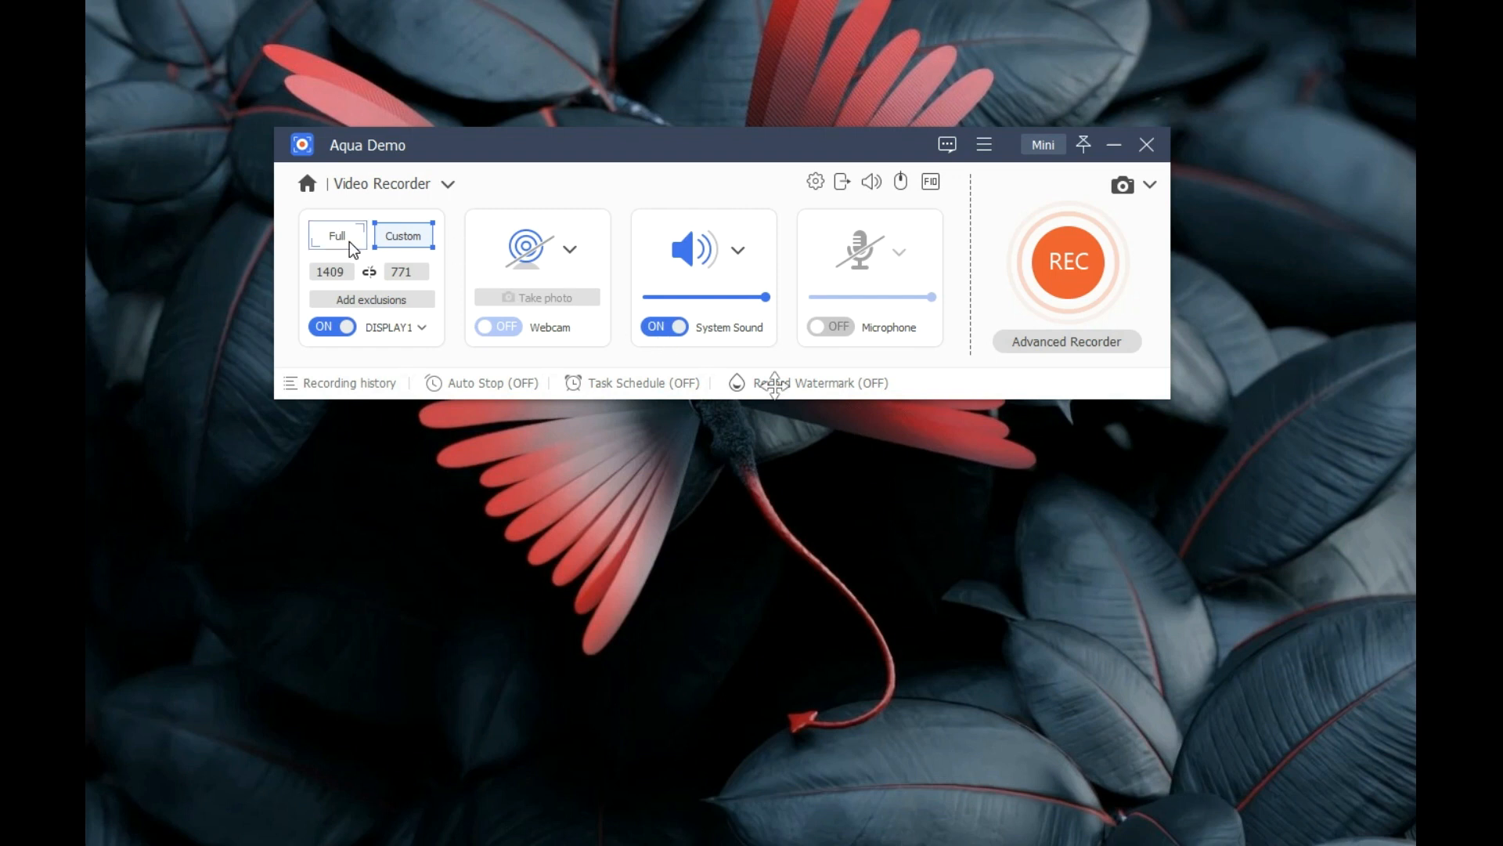
pyautogui.click(404, 236)
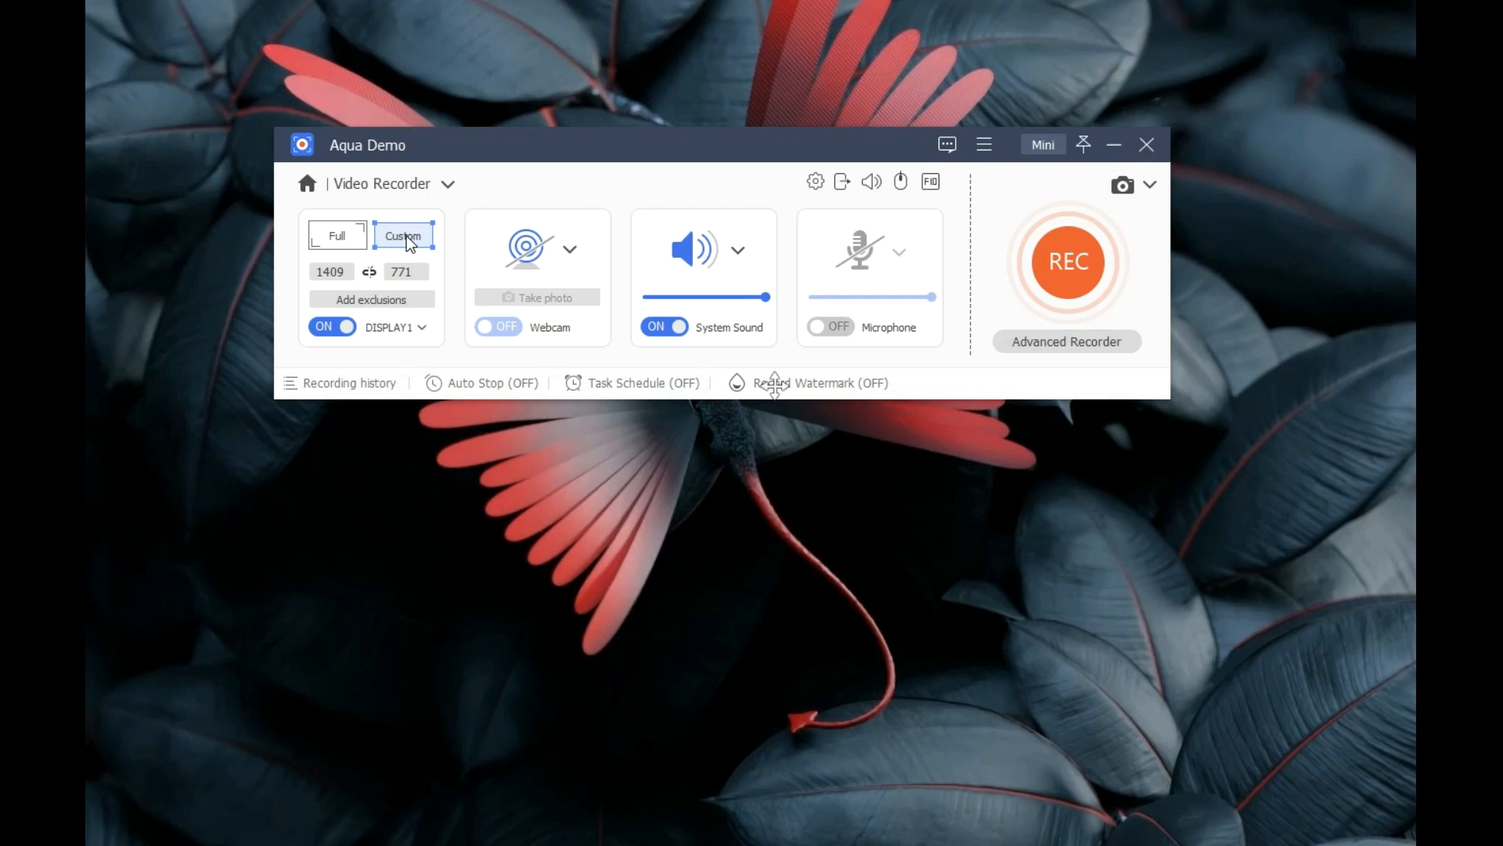
pyautogui.click(404, 235)
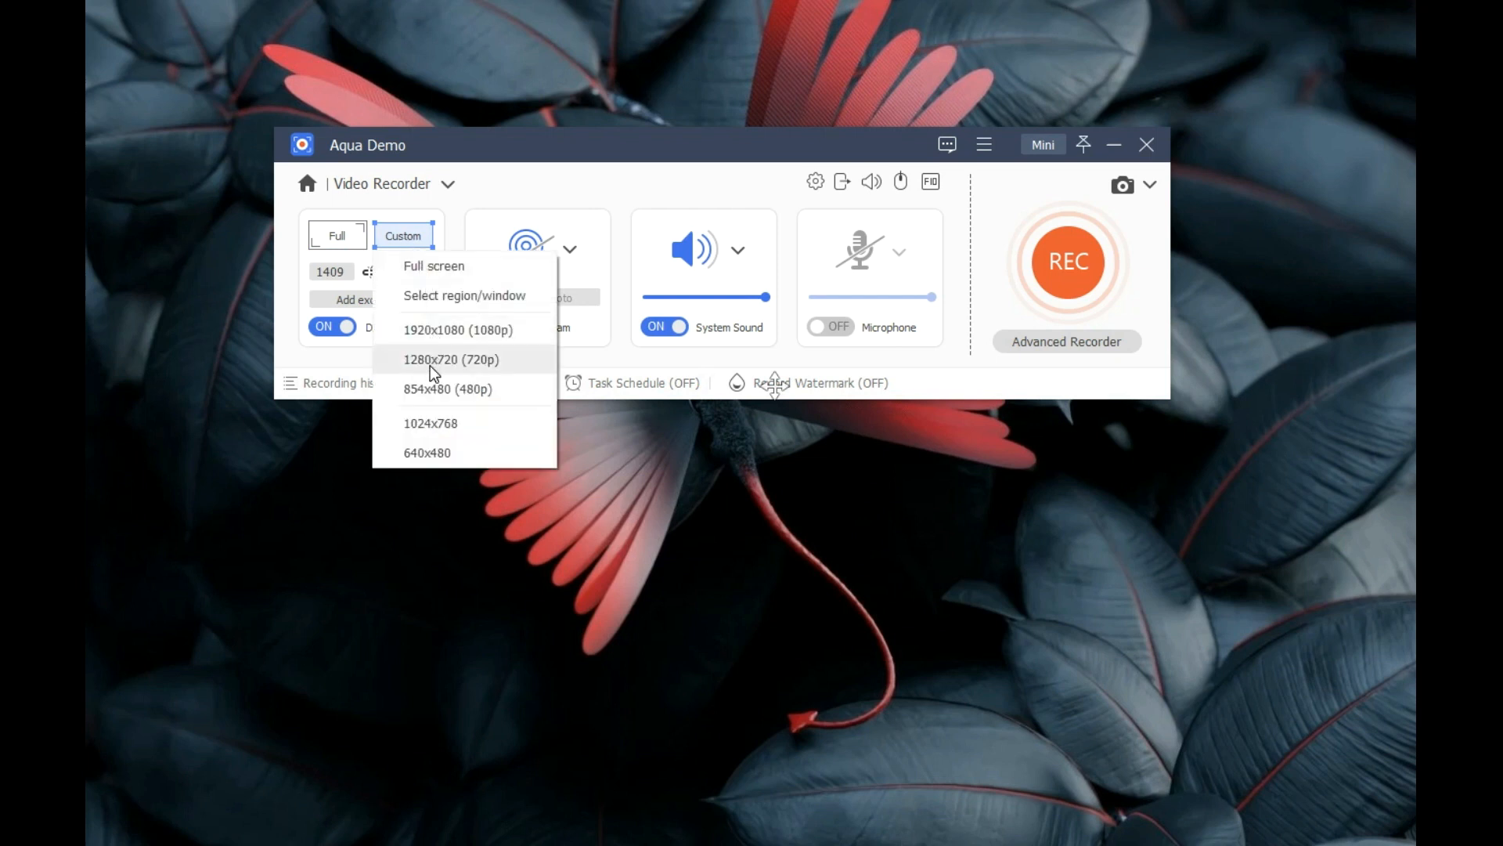
pyautogui.moveTo(453, 299)
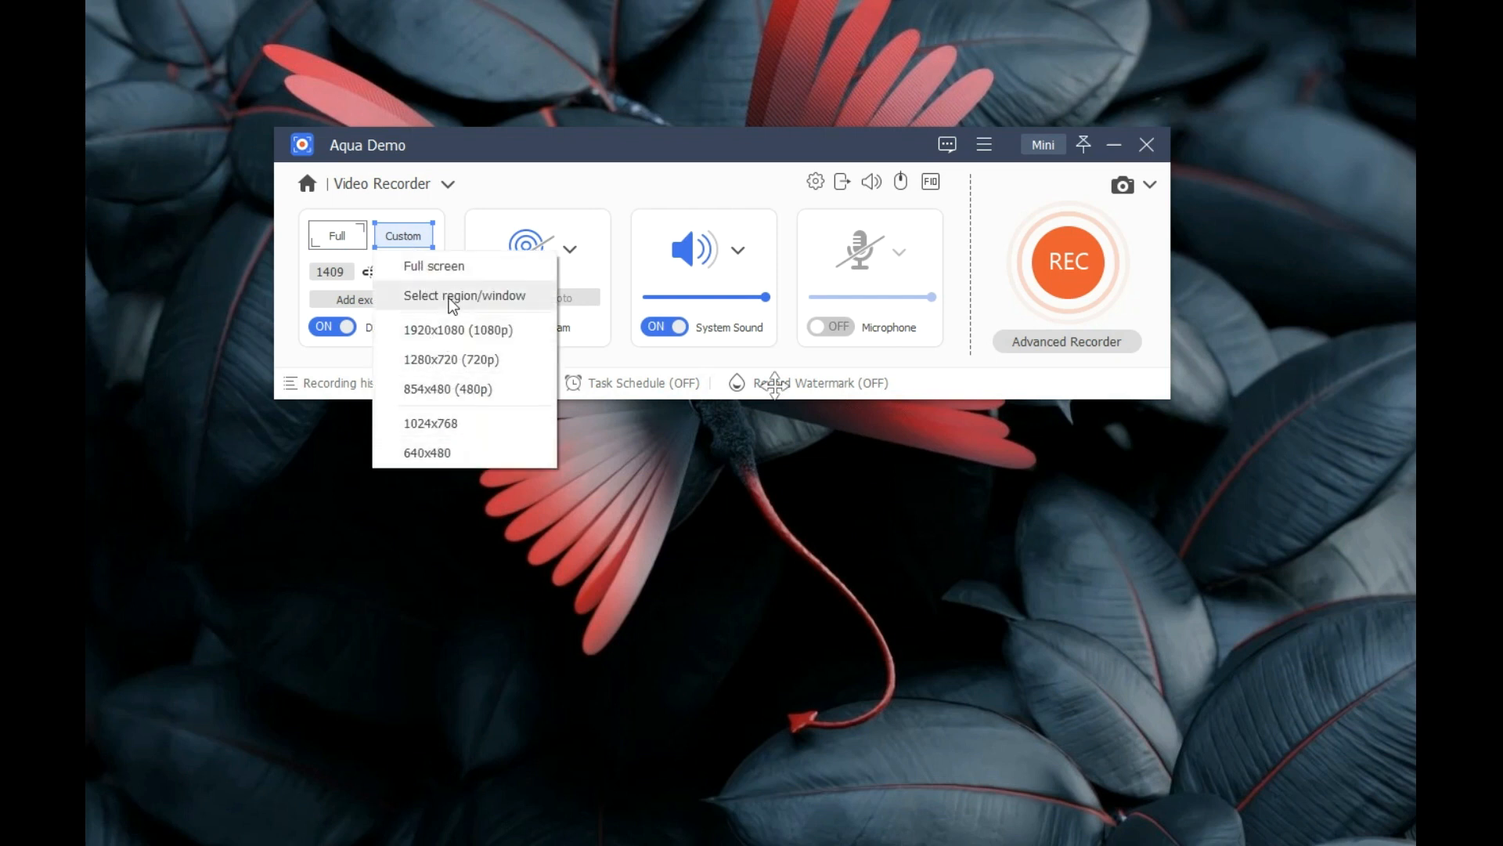
pyautogui.click(465, 295)
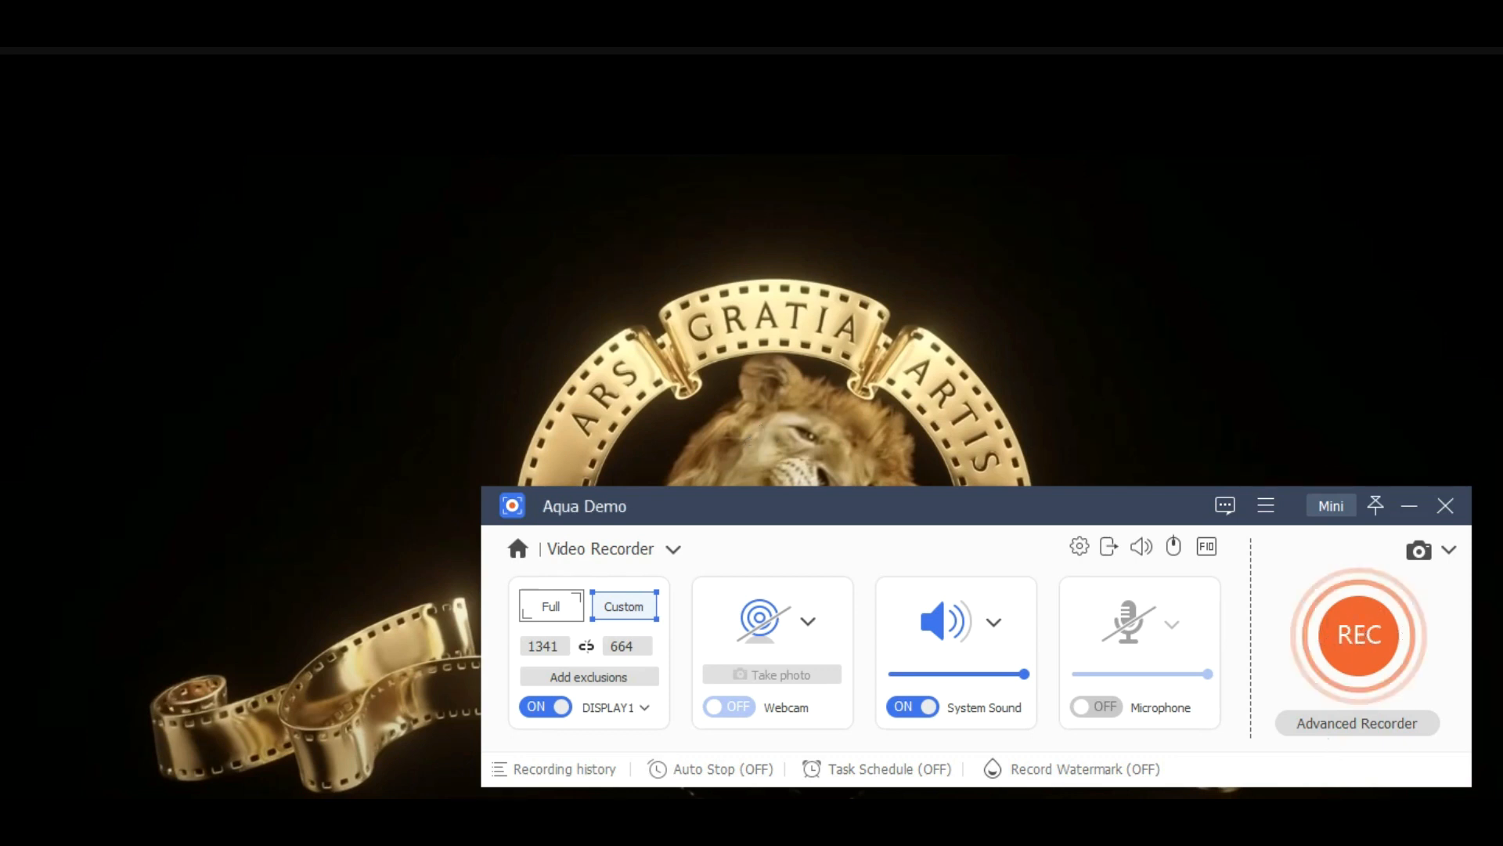
# Step: Start recording the movie intro playing inside the chosen region
pyautogui.click(1357, 635)
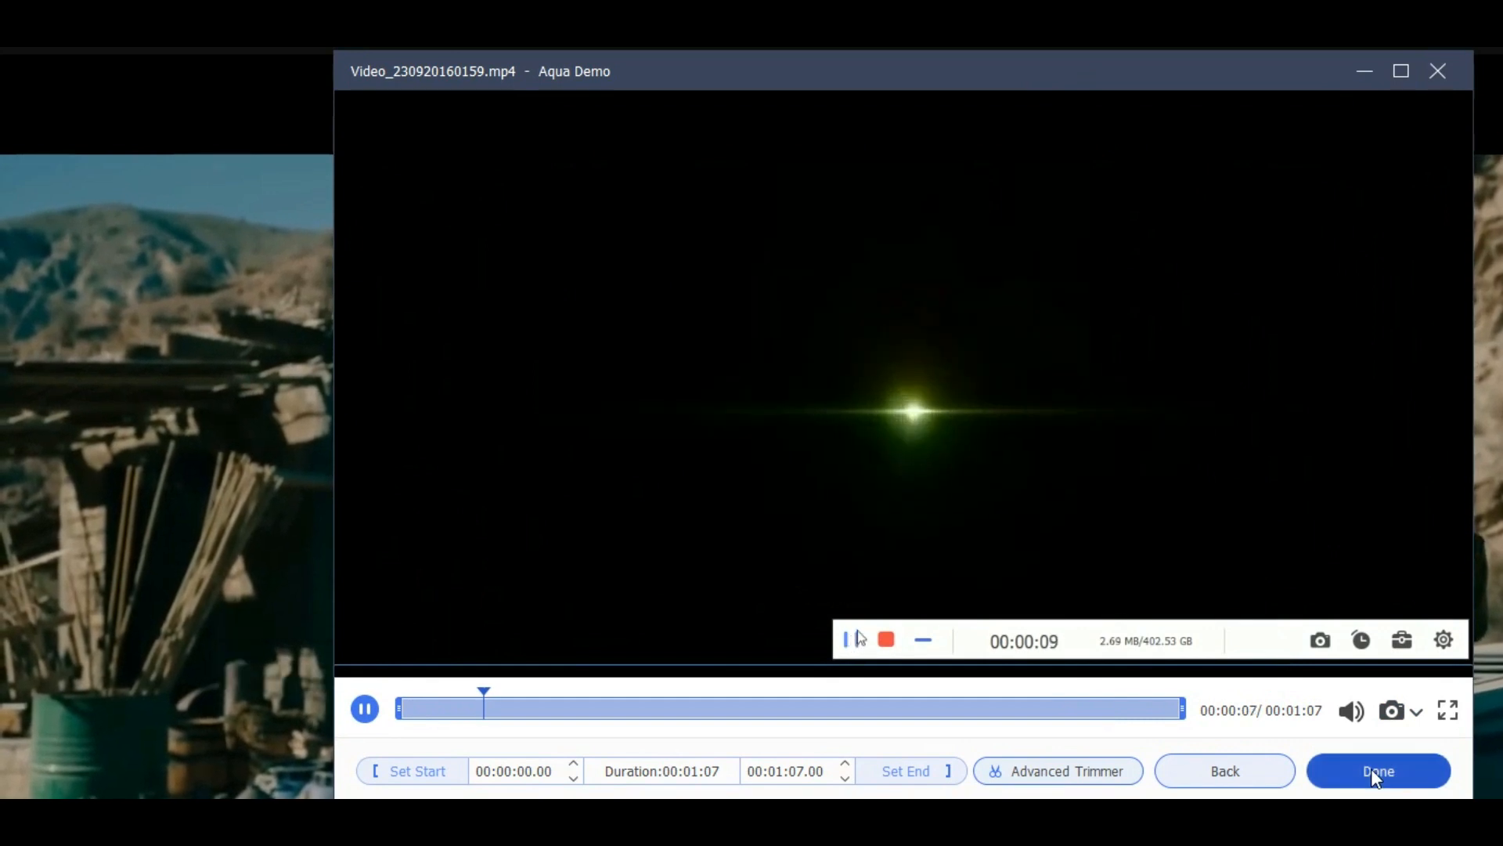
pyautogui.click(1378, 771)
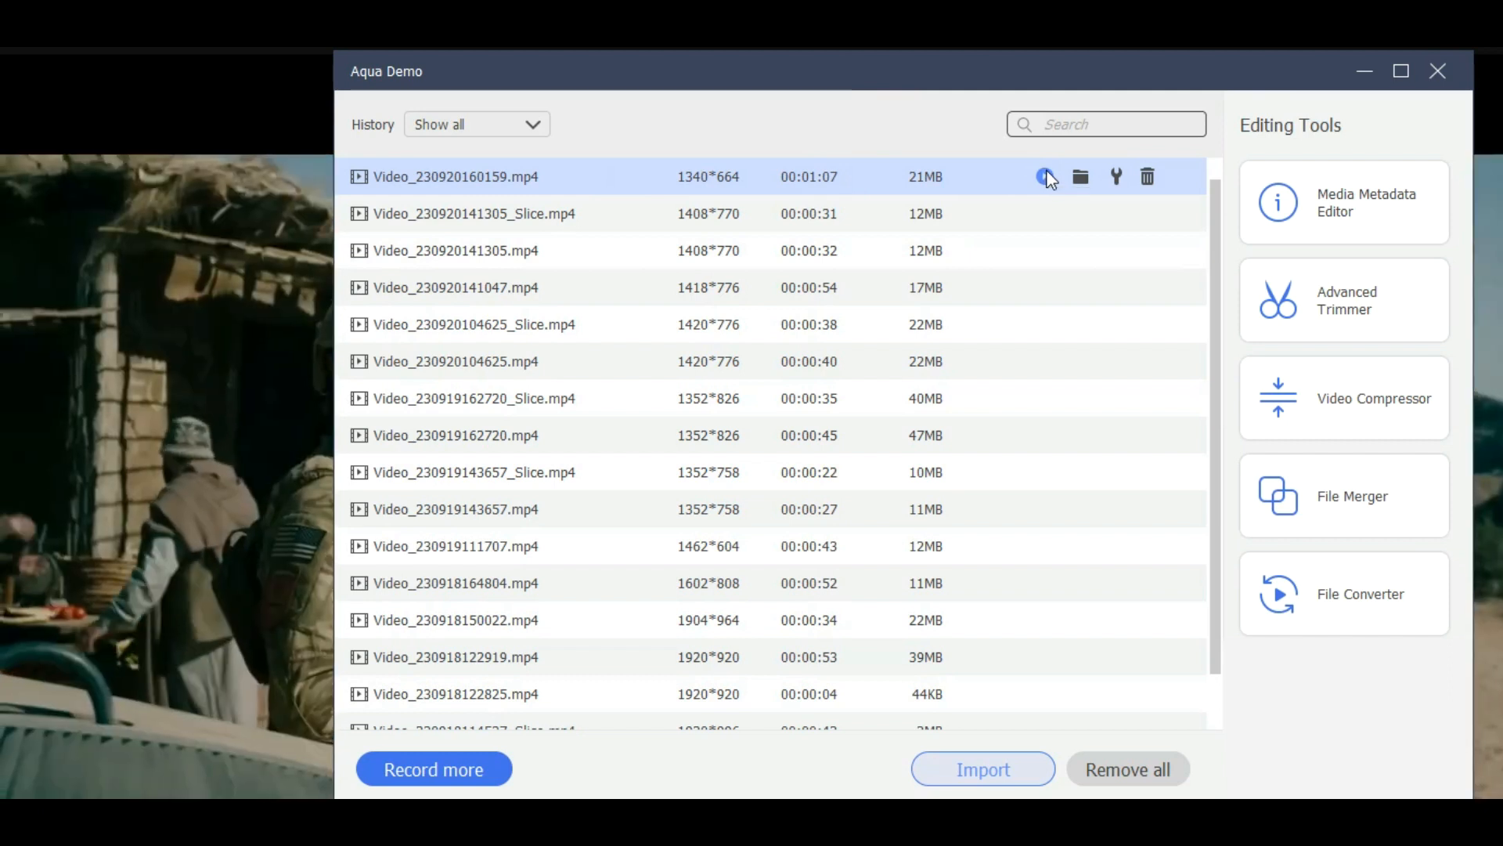
pyautogui.click(1046, 177)
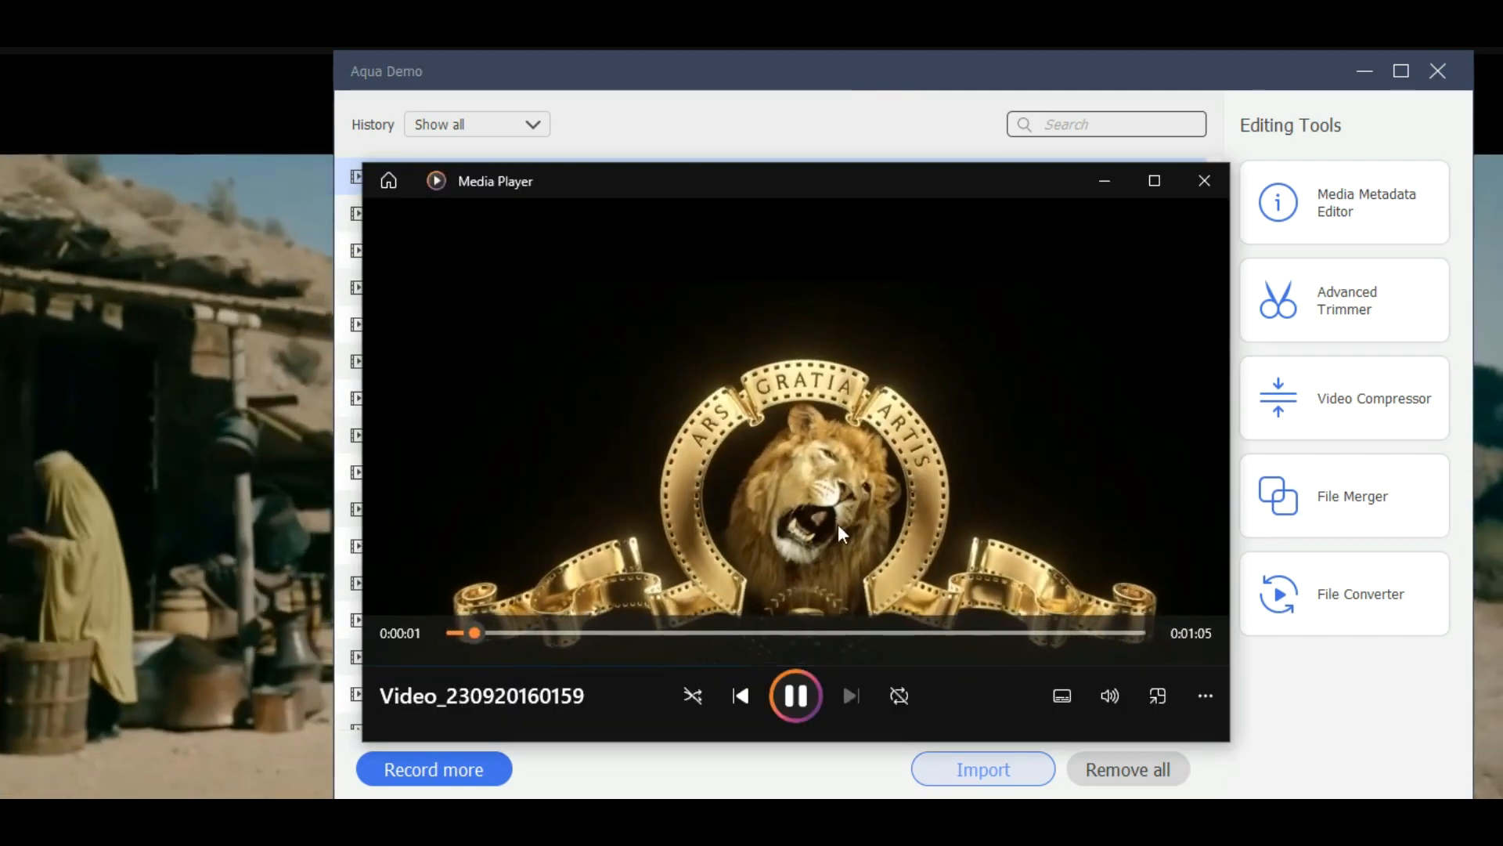